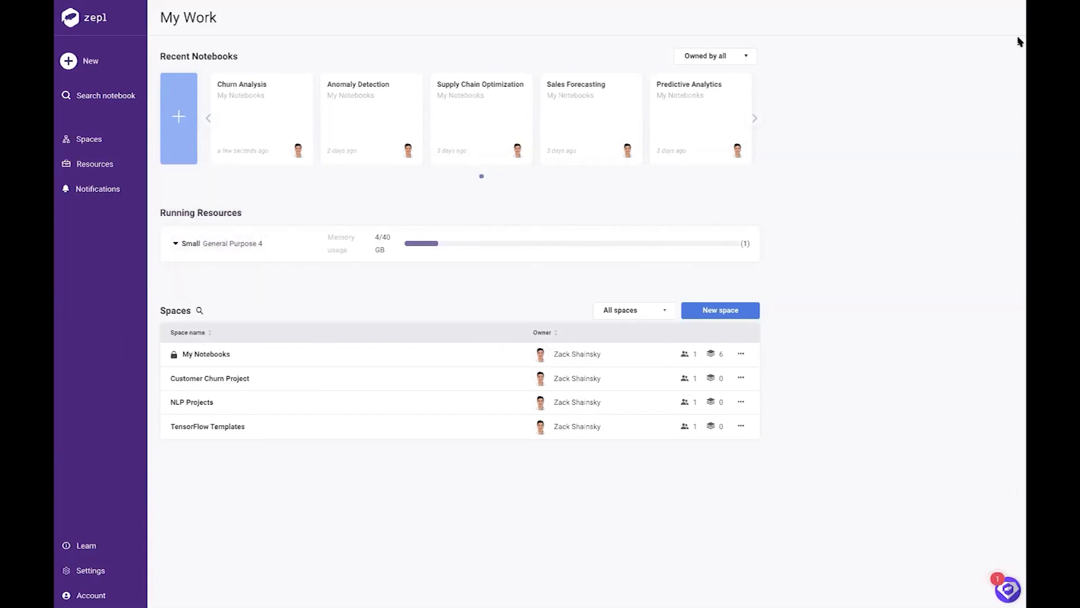
{"action": "mouse_move", "coordinate": [268, 137]}
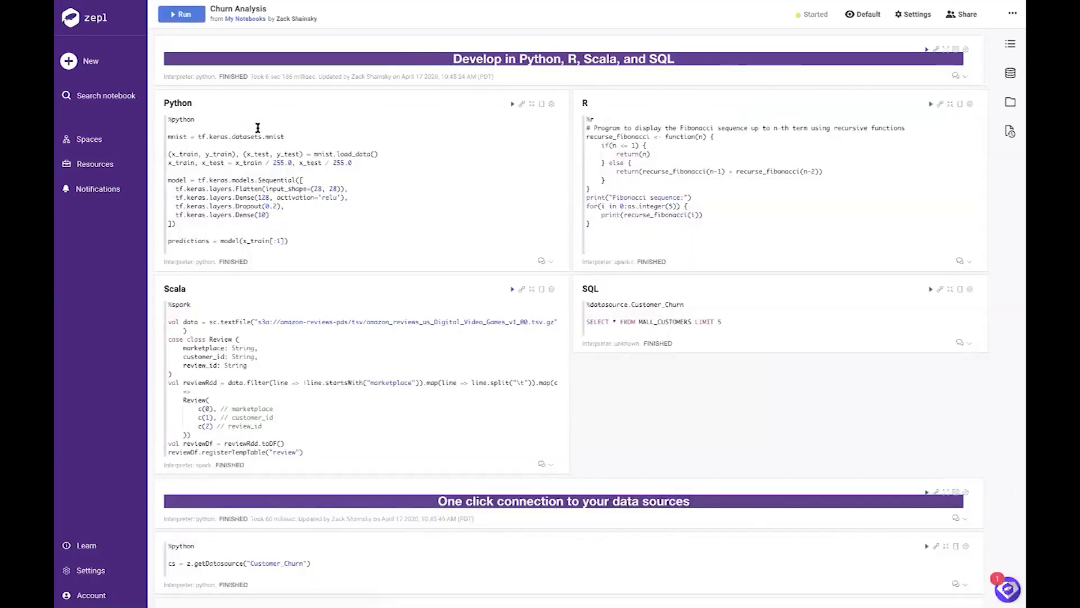
{"action": "mouse_move", "coordinate": [263, 125]}
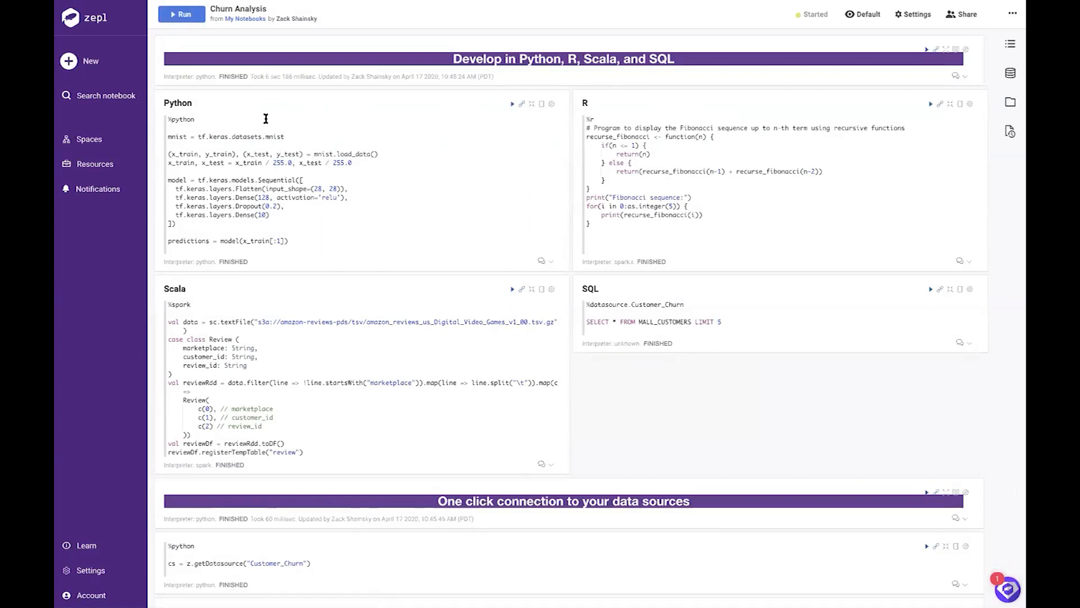
- Peek at the New menu of things to create before opening Churn Analysis
{"action": "left_click", "coordinate": [79, 61]}
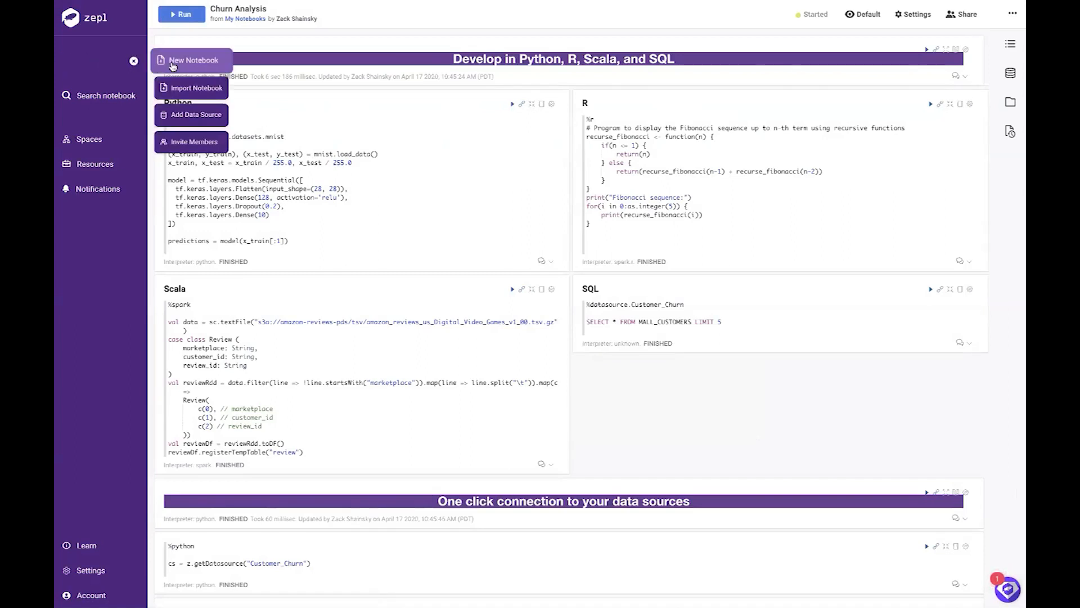
{"action": "mouse_move", "coordinate": [196, 88]}
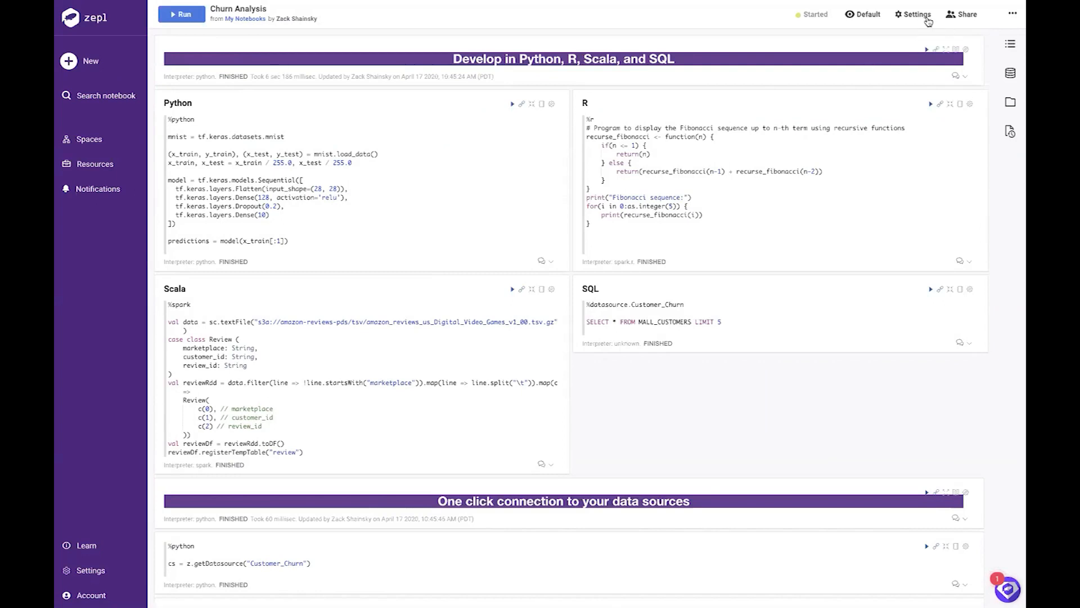
{"action": "left_click", "coordinate": [917, 13]}
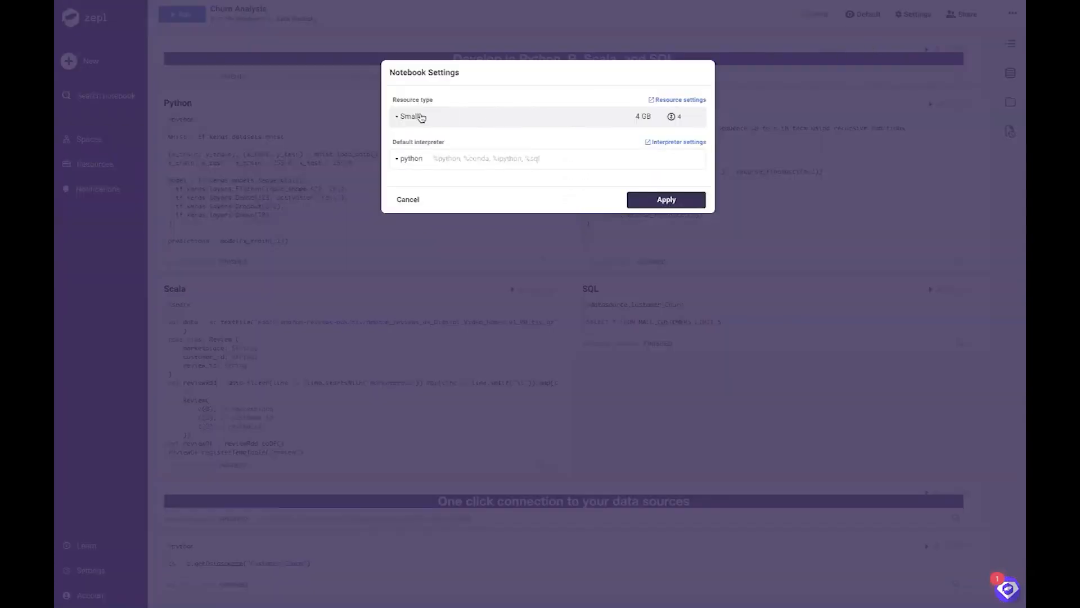
{"action": "left_click", "coordinate": [409, 116]}
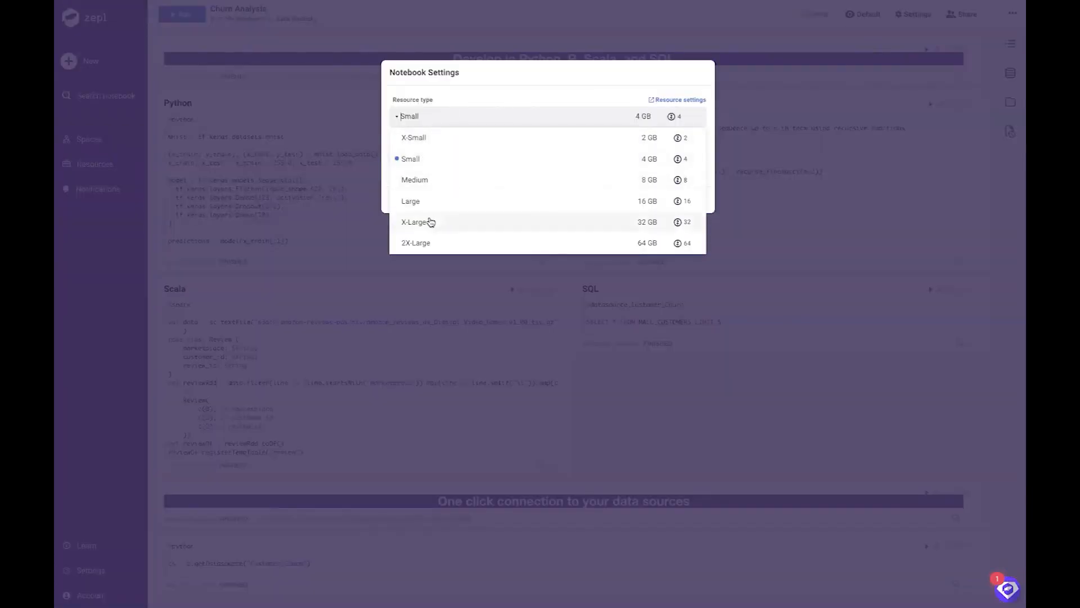
{"action": "left_click", "coordinate": [418, 222]}
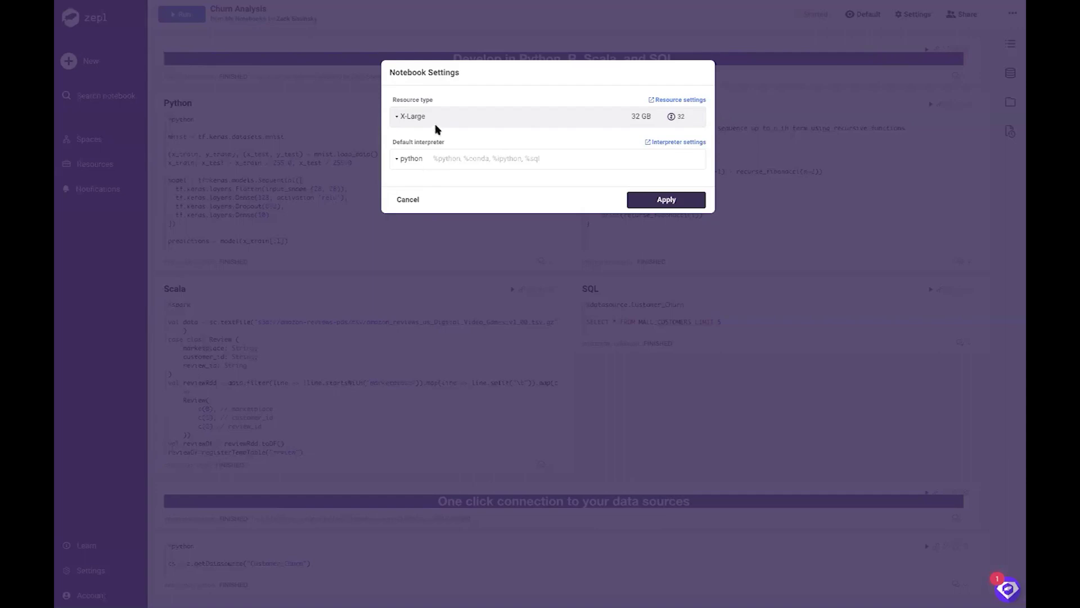
{"action": "mouse_move", "coordinate": [407, 200]}
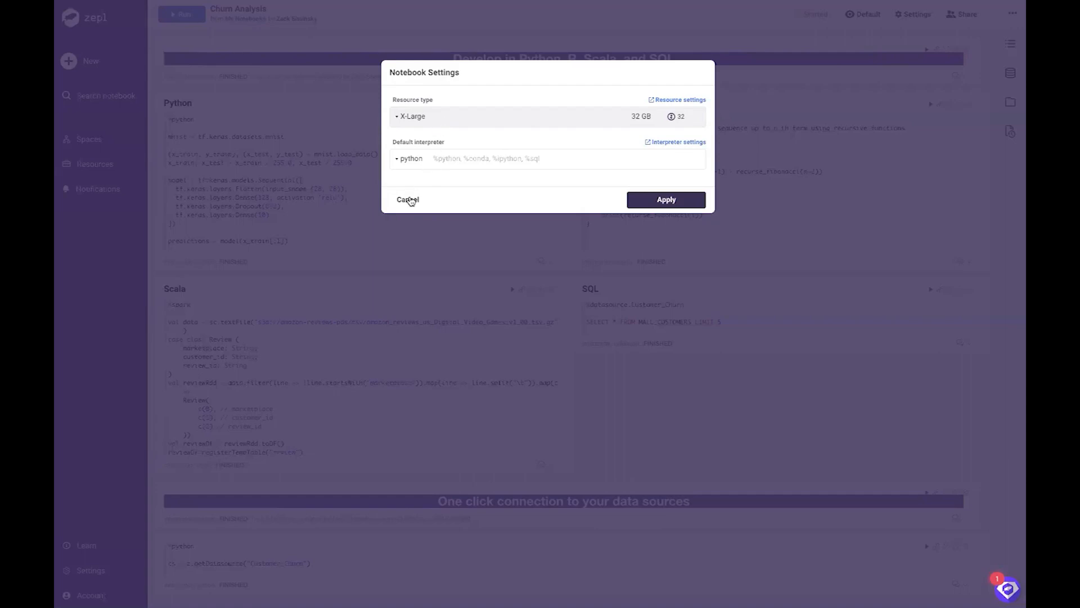
{"action": "left_click", "coordinate": [408, 200]}
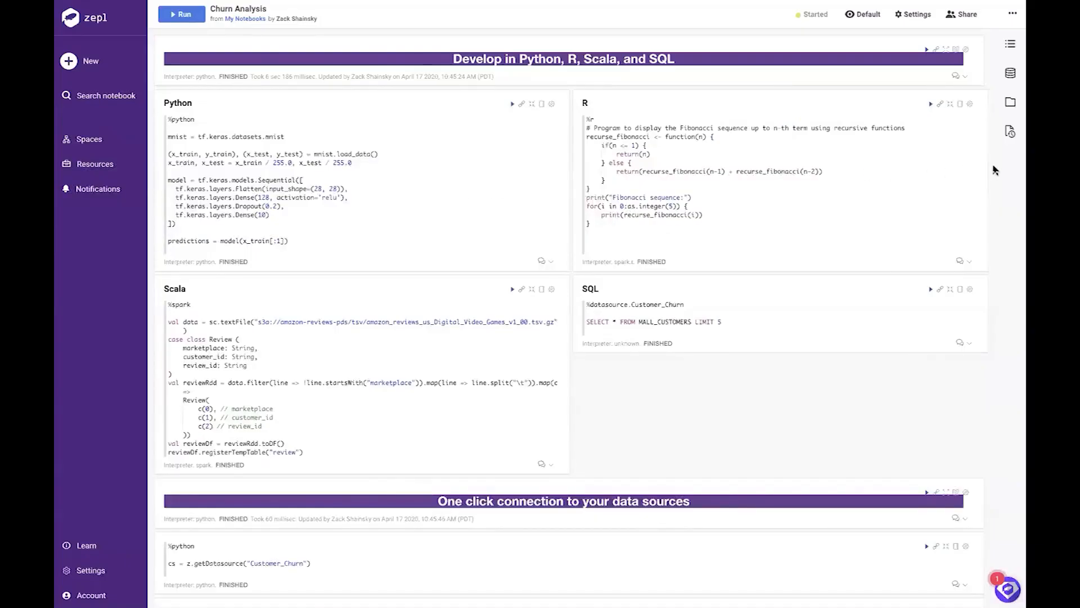
{"action": "mouse_move", "coordinate": [992, 173]}
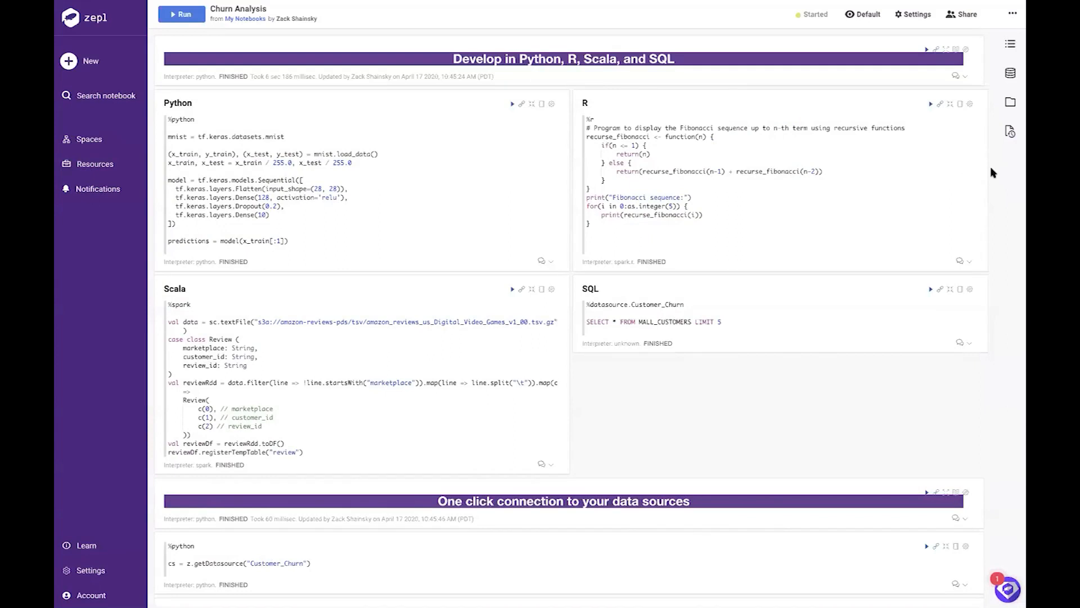
{"action": "scroll", "scroll_direction": "down", "scroll_amount": 3}
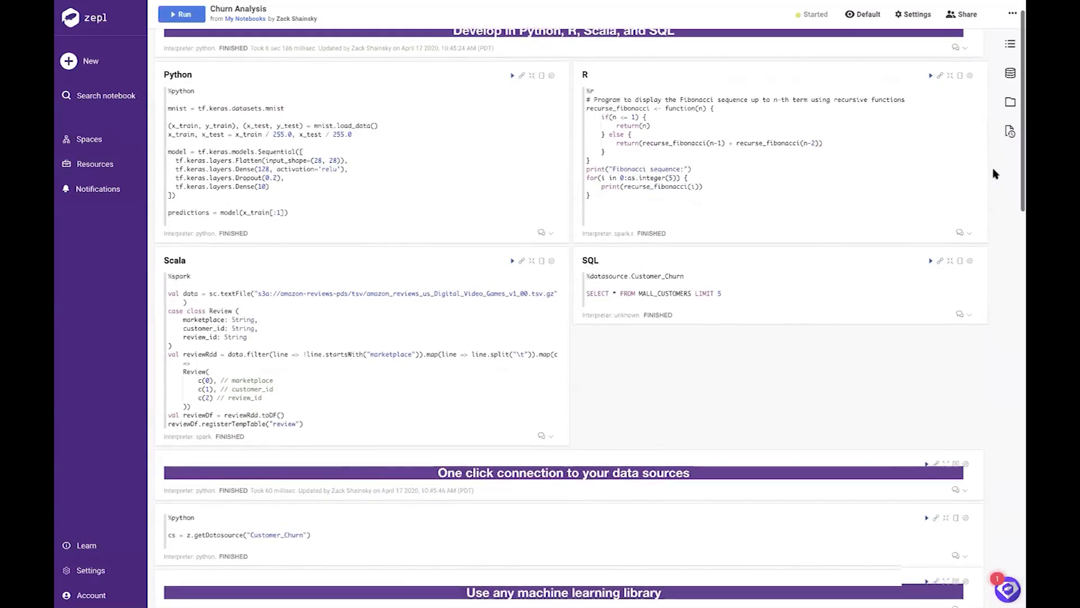
{"action": "scroll", "scroll_direction": "down", "scroll_amount": 3}
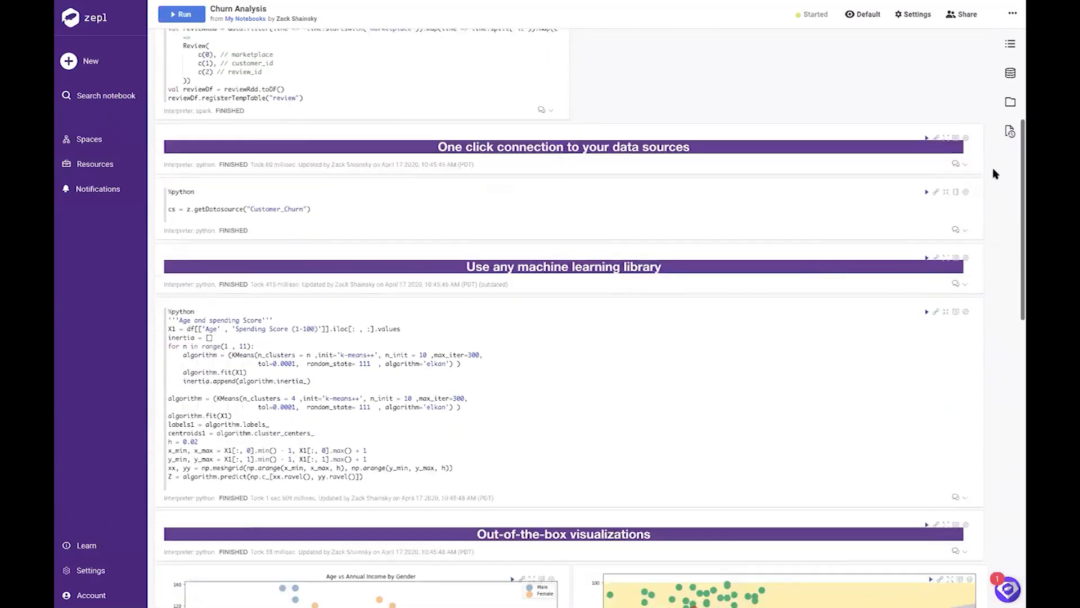
{"action": "scroll", "scroll_direction": "down", "scroll_amount": 3}
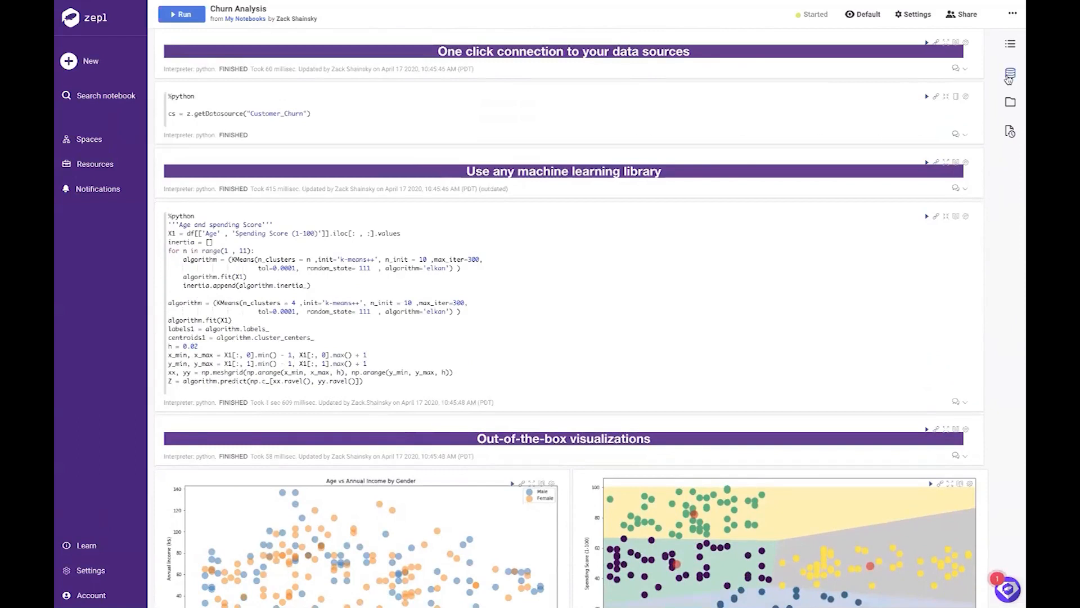
{"action": "left_click", "coordinate": [1011, 76]}
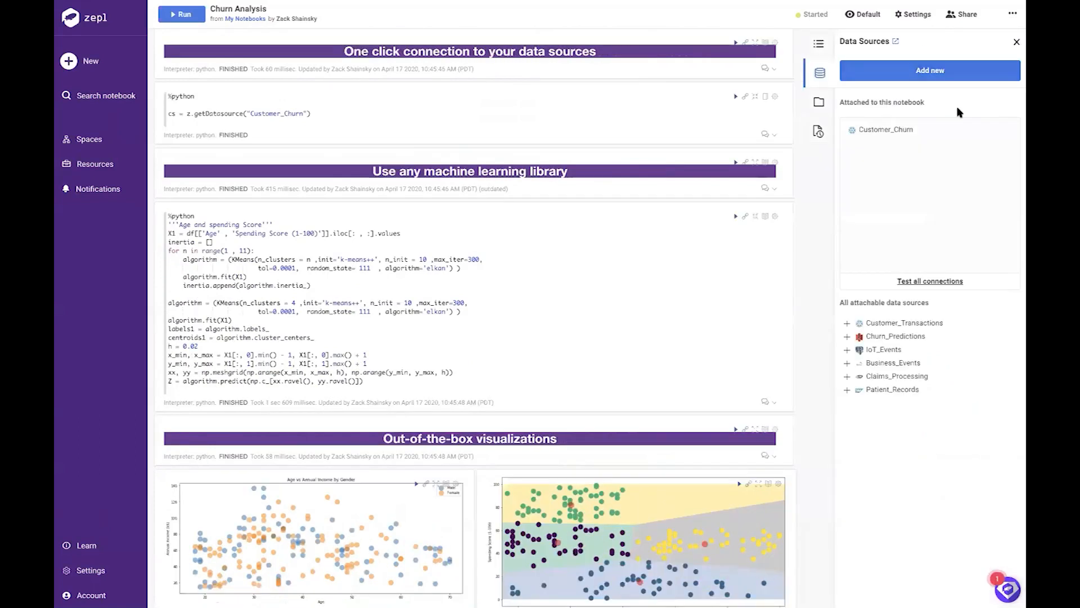
{"action": "mouse_move", "coordinate": [865, 334]}
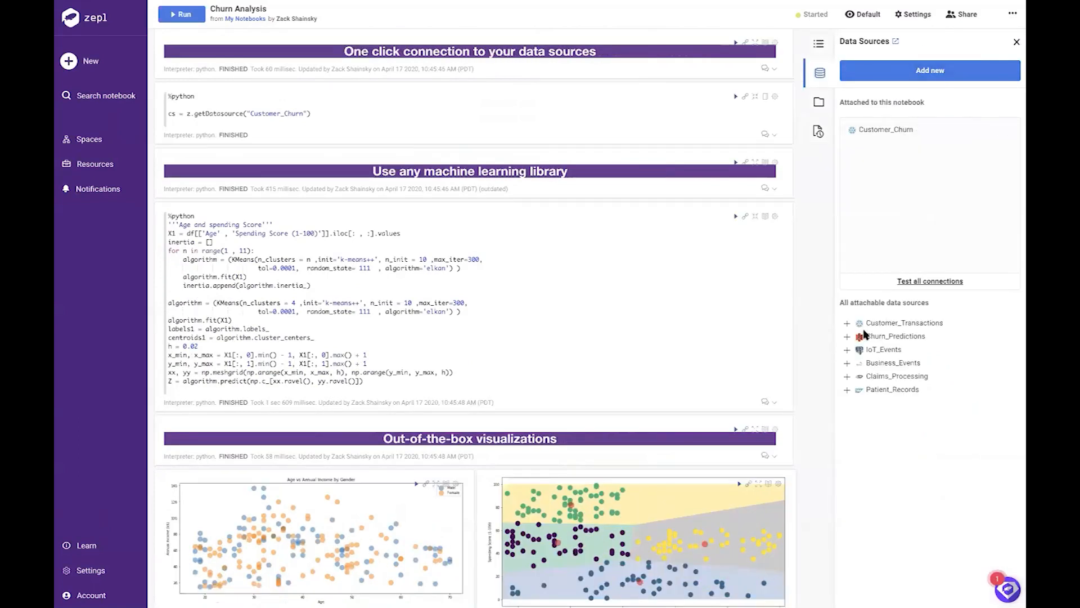
{"action": "mouse_move", "coordinate": [846, 390]}
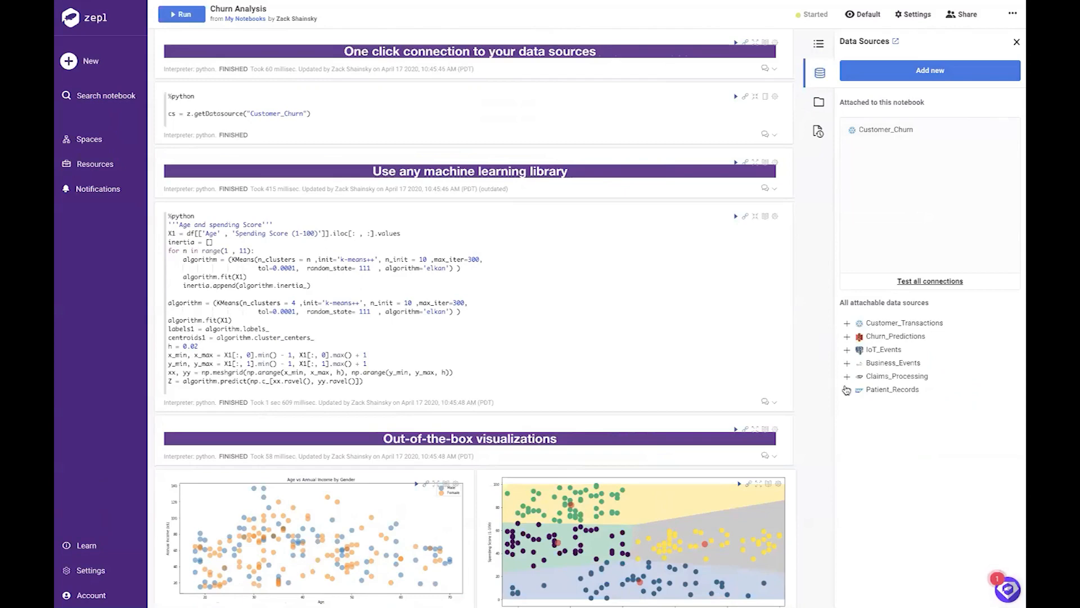
{"action": "mouse_move", "coordinate": [853, 236]}
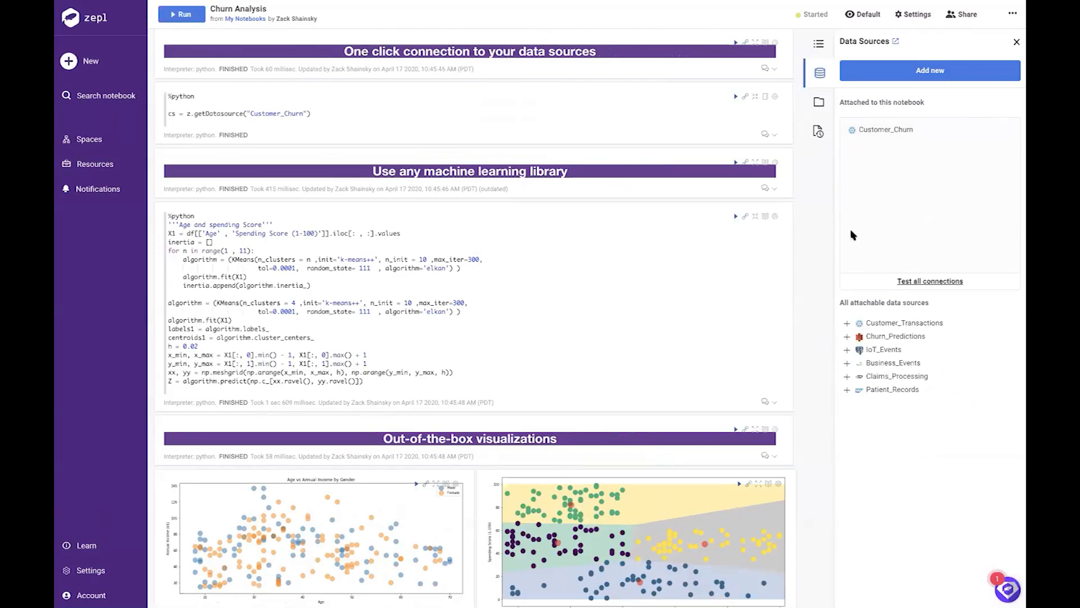
{"action": "mouse_move", "coordinate": [932, 88]}
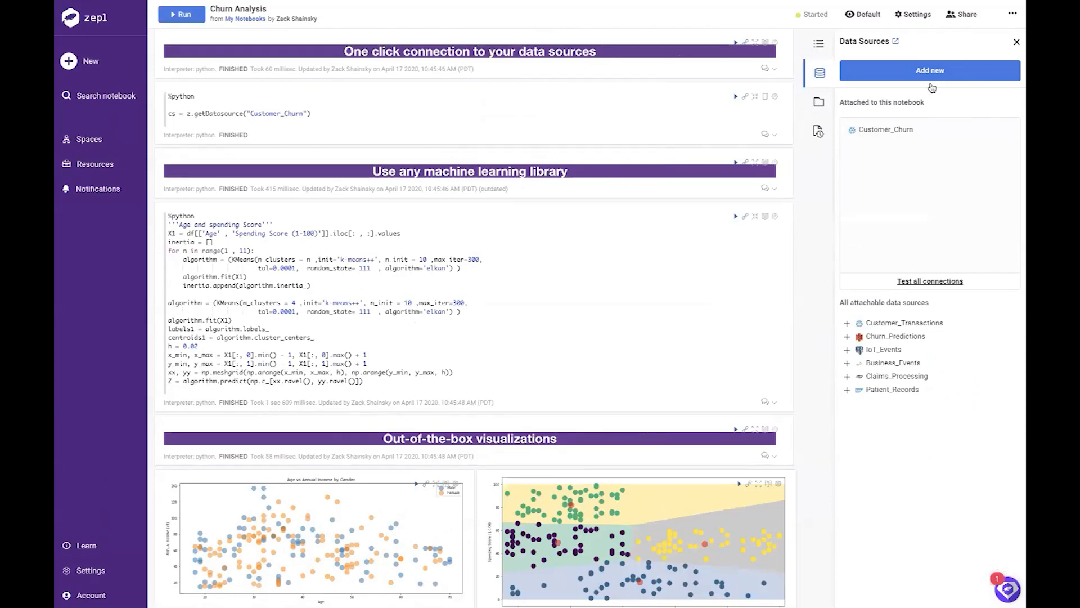
{"action": "left_click", "coordinate": [1016, 42]}
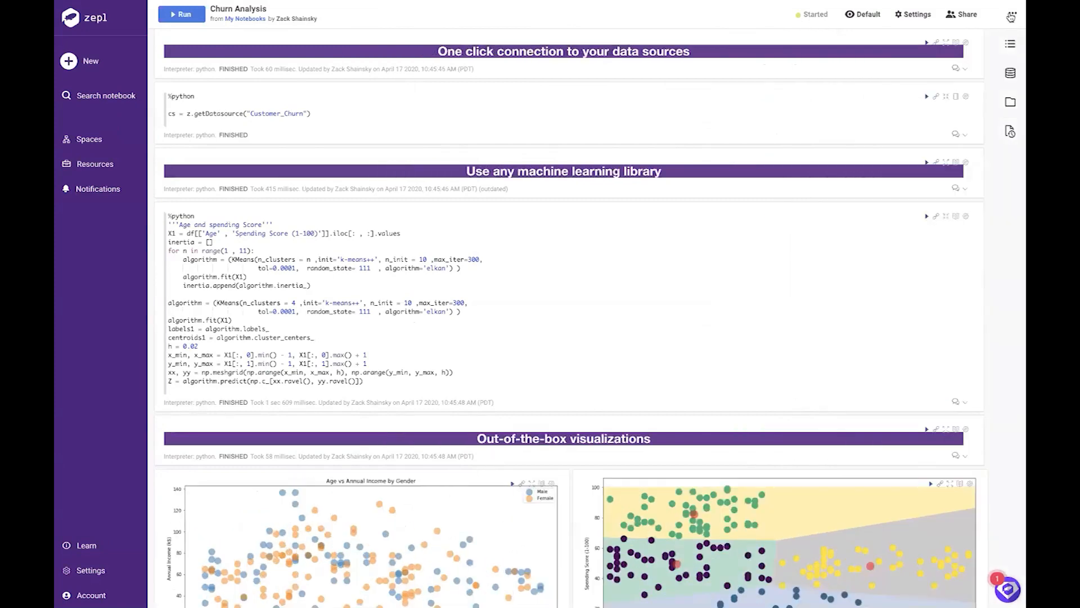
- Review the job scheduler's daily cron preset and cancel, leaving Churn Analysis unscheduled
{"action": "left_click", "coordinate": [1012, 13]}
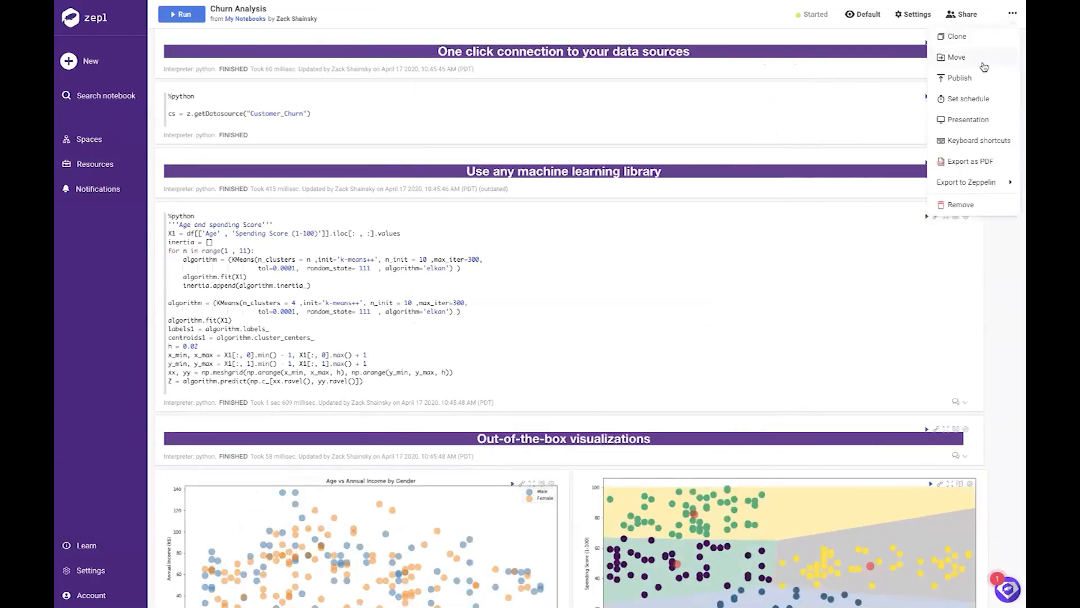
{"action": "mouse_move", "coordinate": [974, 104]}
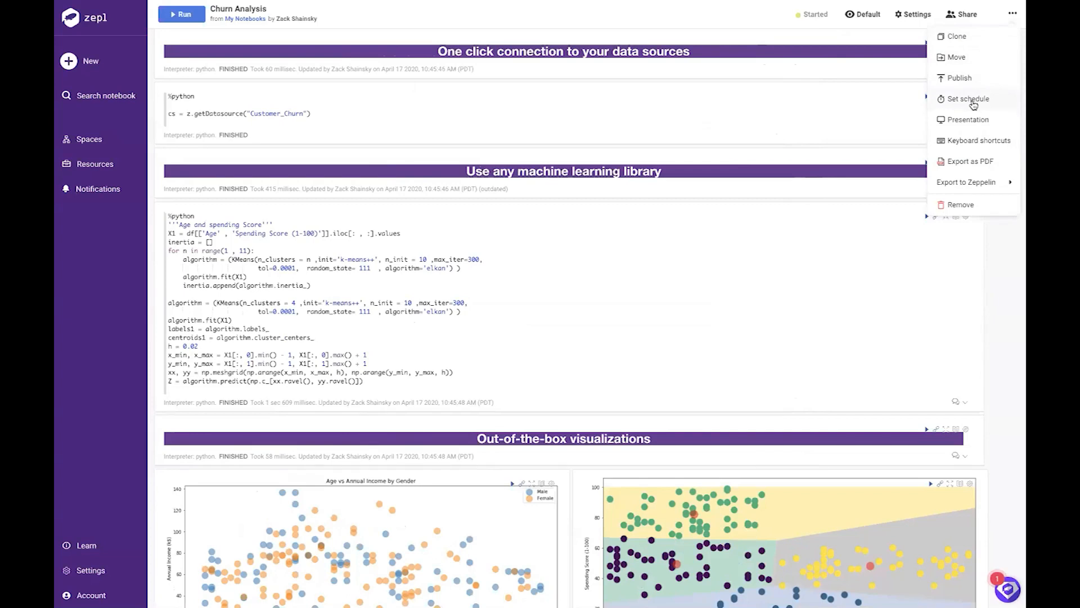
{"action": "left_click", "coordinate": [968, 99]}
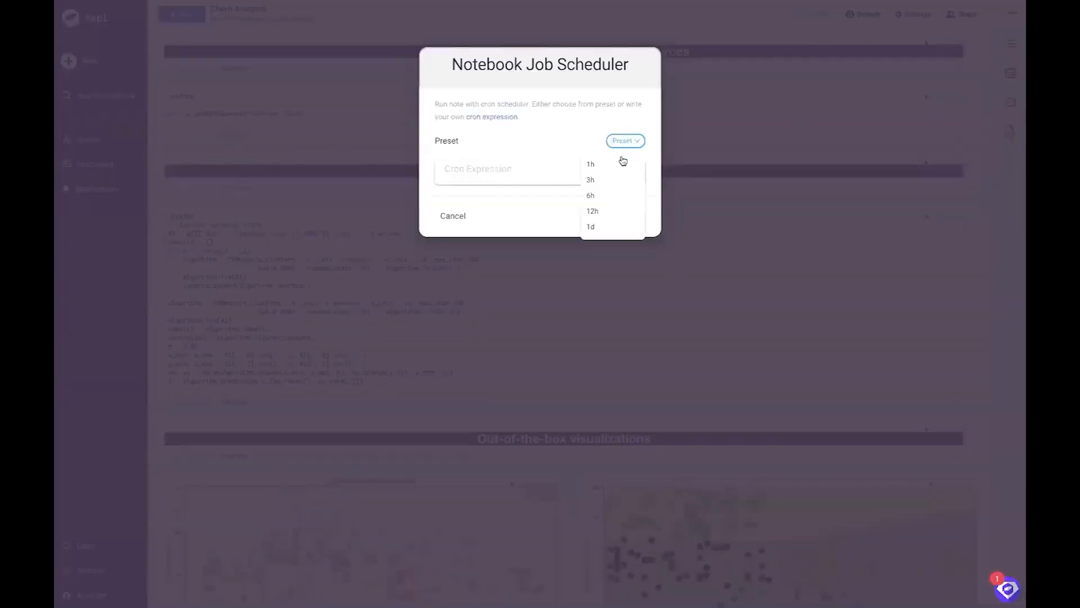
{"action": "left_click", "coordinate": [591, 226]}
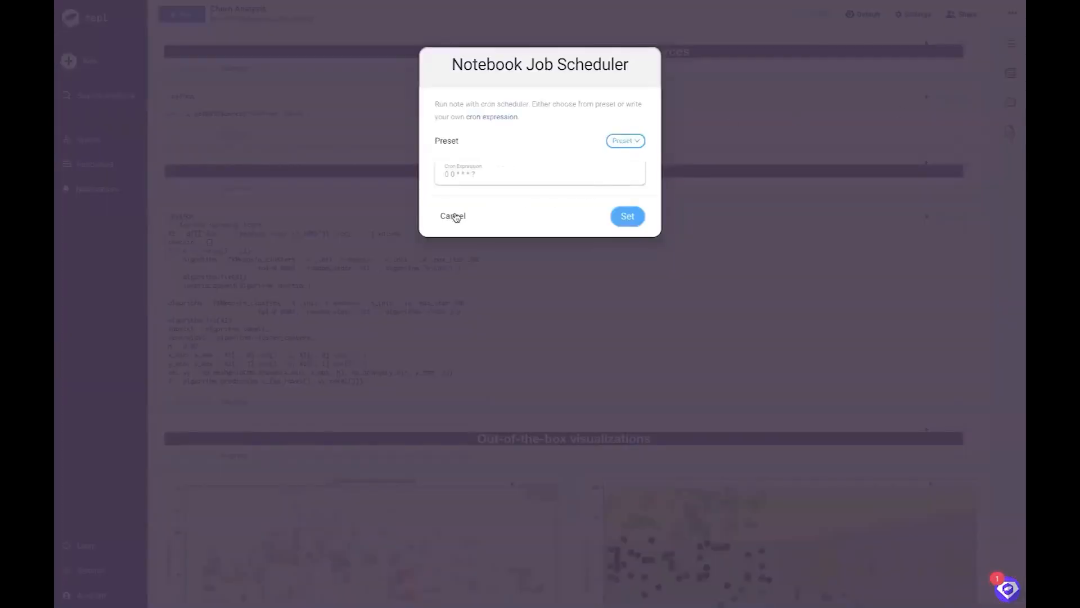
{"action": "left_click", "coordinate": [453, 216]}
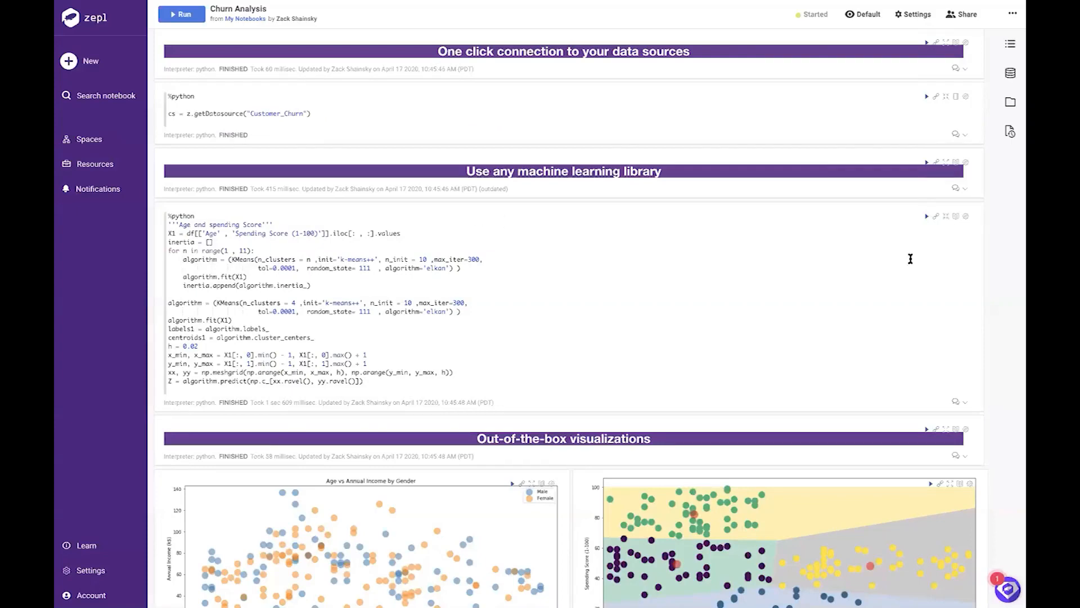
{"action": "mouse_move", "coordinate": [1020, 191]}
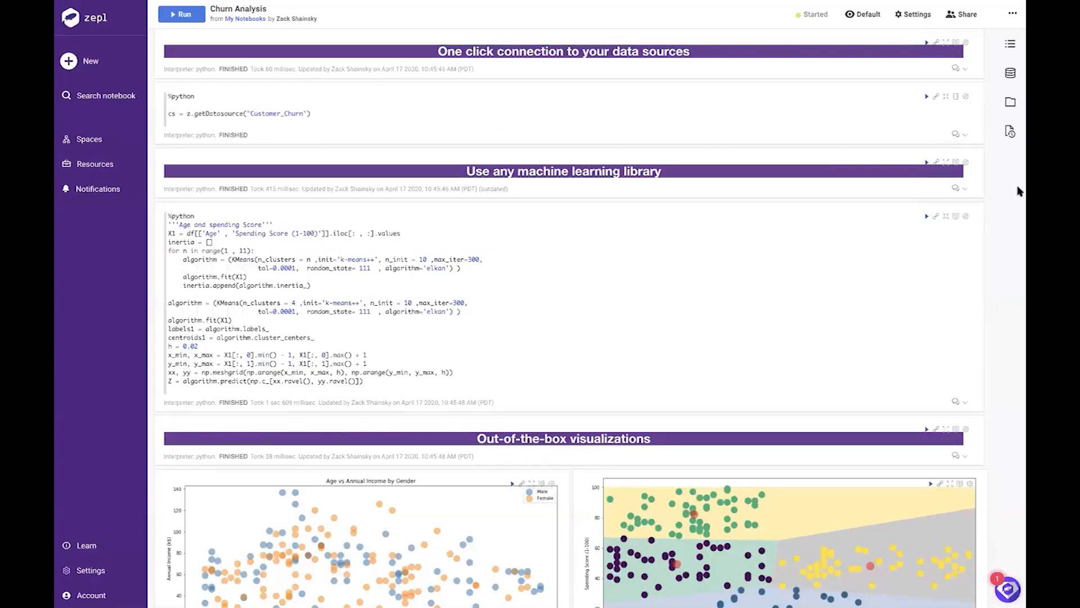
- Scroll down past the built-in visualizations to the 3D Plotly scatter of customer clusters
{"action": "scroll", "scroll_direction": "down", "scroll_amount": 3}
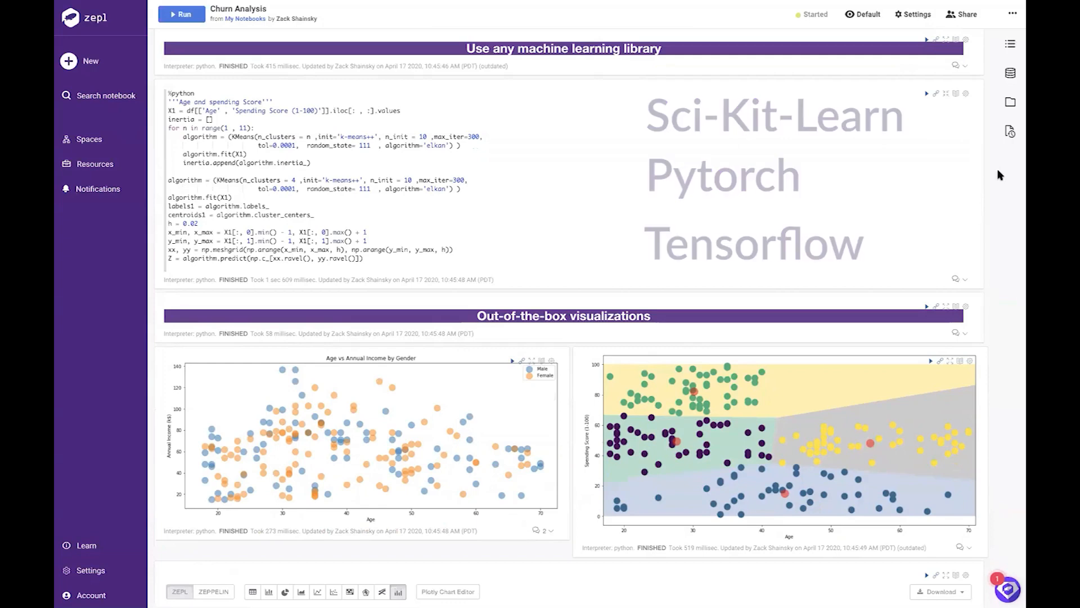
{"action": "scroll", "scroll_direction": "down", "scroll_amount": 3}
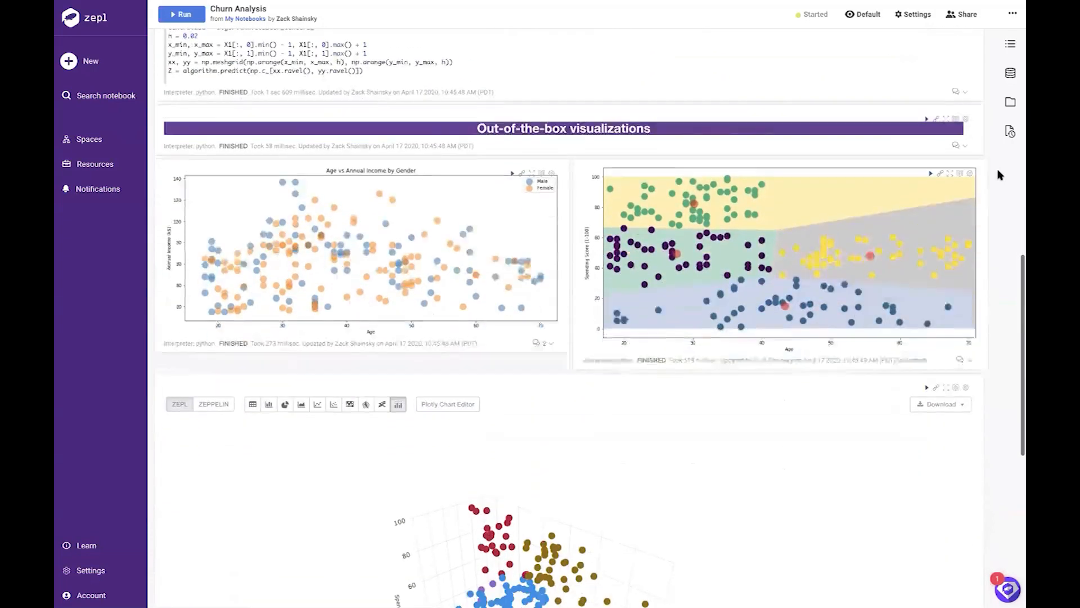
{"action": "scroll", "scroll_direction": "down", "scroll_amount": 3}
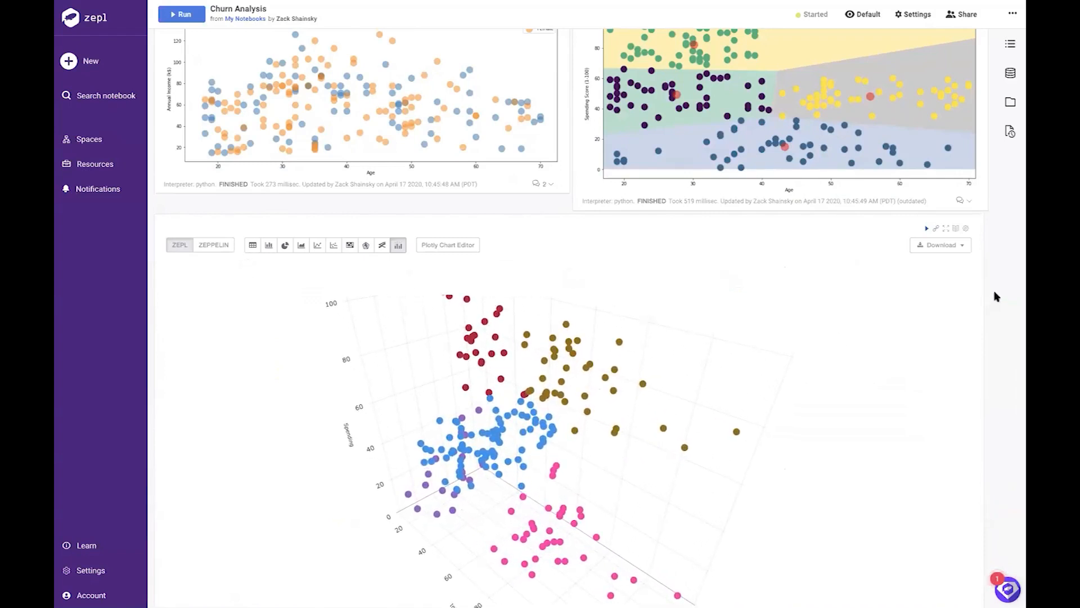
- Share Churn Analysis with the collaborator found by 'ep', granting Full Manage Access, and save
{"action": "left_click", "coordinate": [960, 13]}
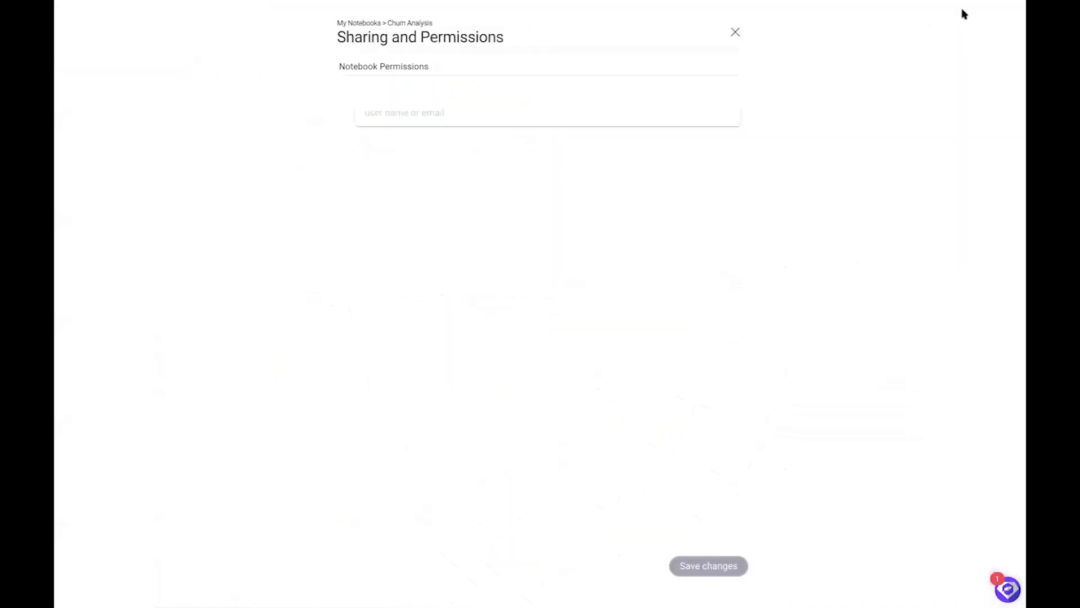
{"action": "type", "text": "ep"}
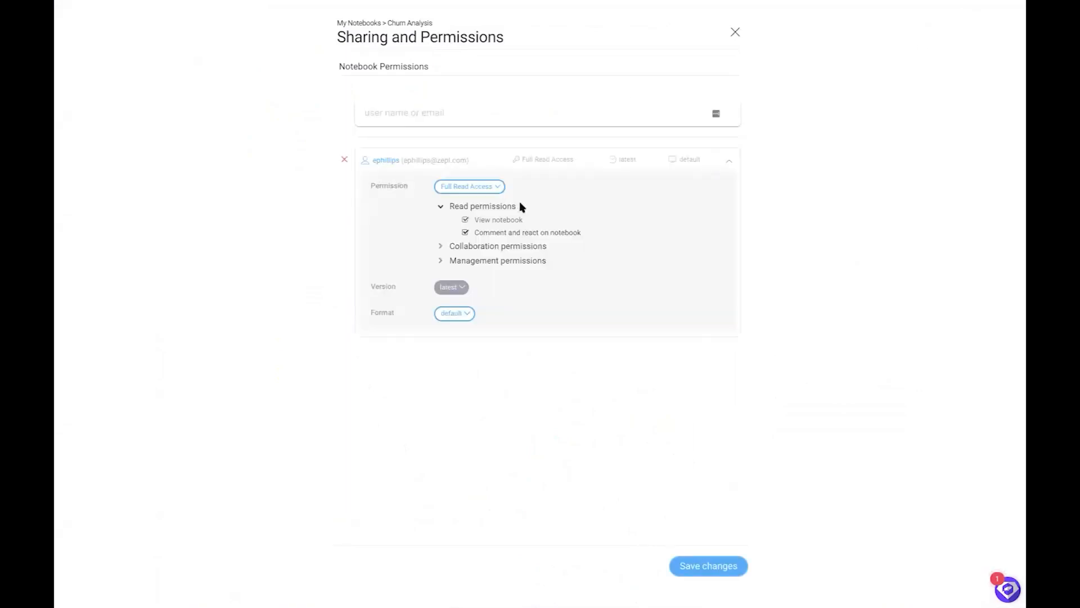
{"action": "left_click", "coordinate": [470, 185]}
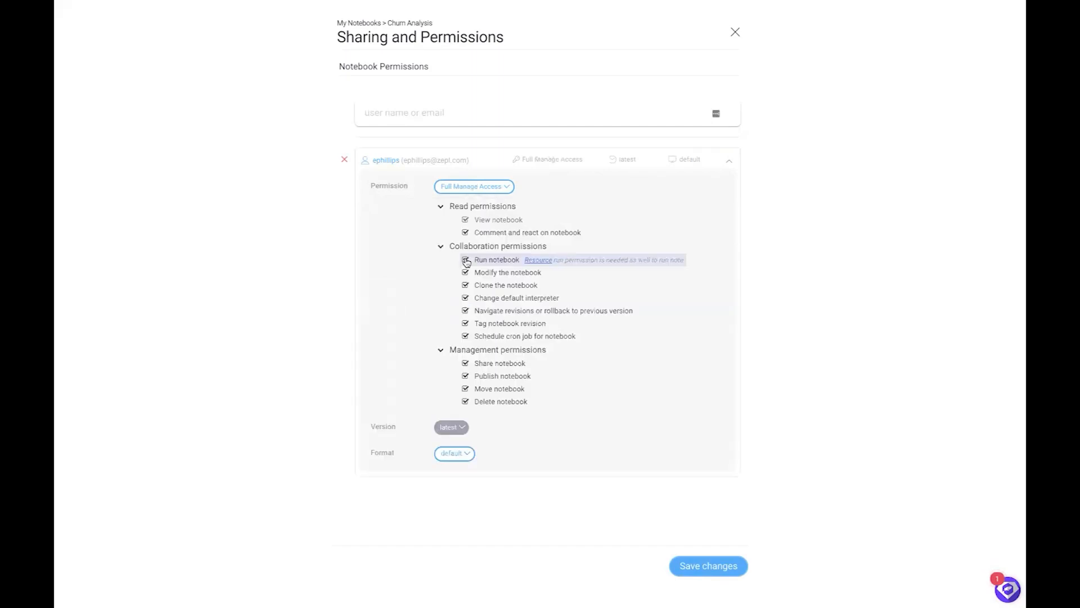
{"action": "mouse_move", "coordinate": [782, 279]}
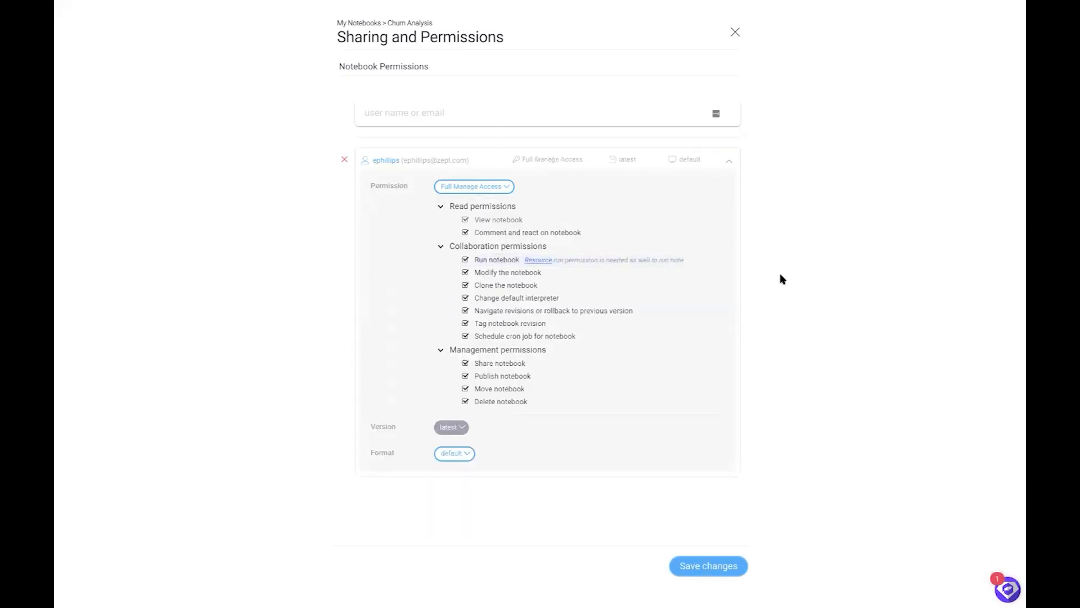
{"action": "left_click", "coordinate": [708, 565]}
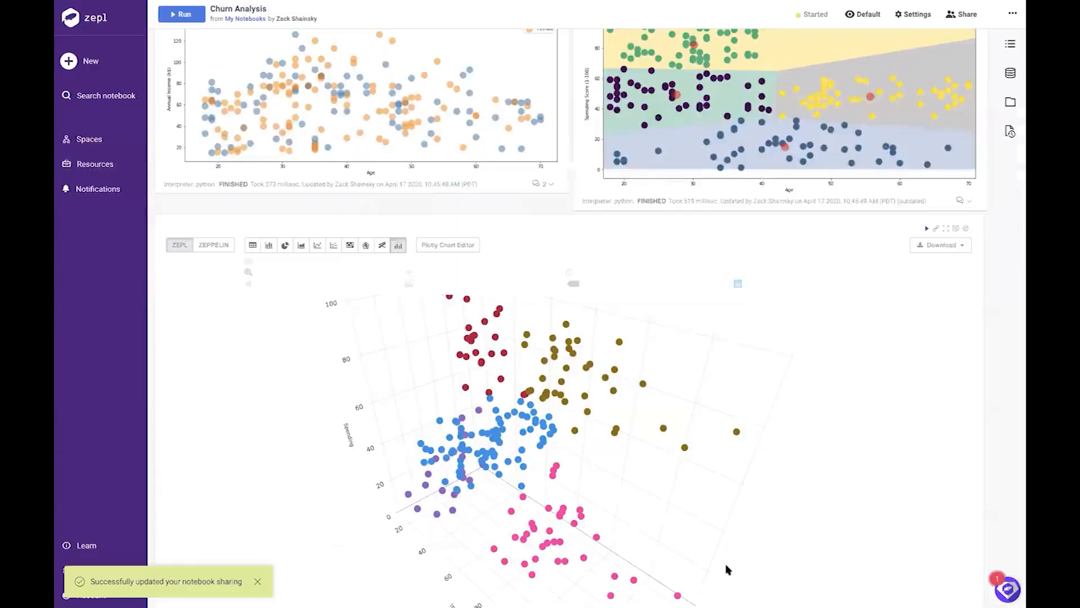
{"action": "scroll", "scroll_direction": "up", "scroll_amount": 3}
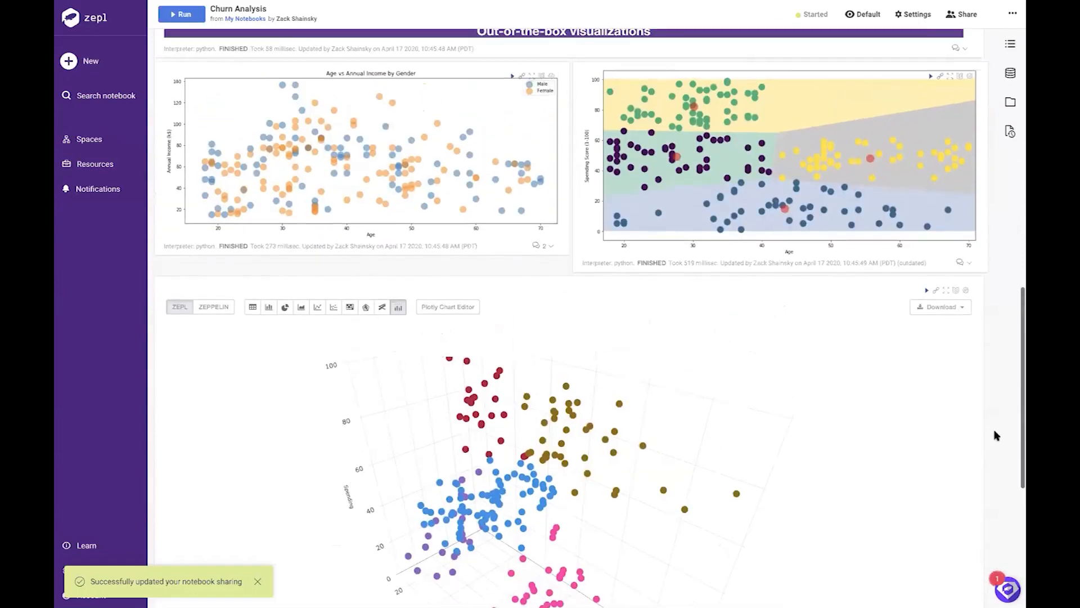
{"action": "scroll", "scroll_direction": "up", "scroll_amount": 3}
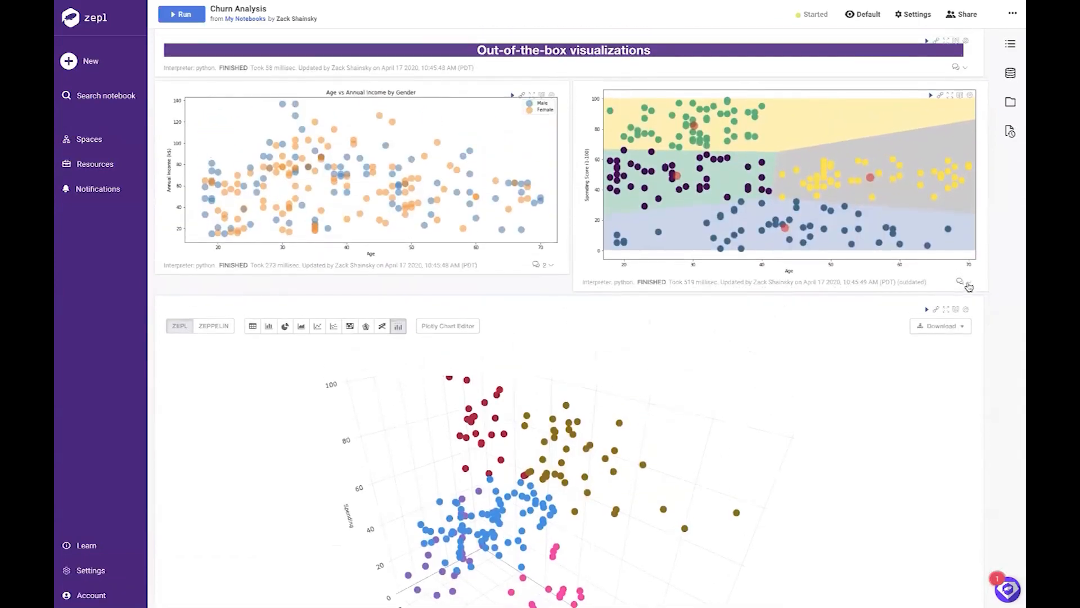
- Post 'Elyse, review clusters for target customer groupings' on the cluster plot and collapse the thread
{"action": "left_click", "coordinate": [958, 281]}
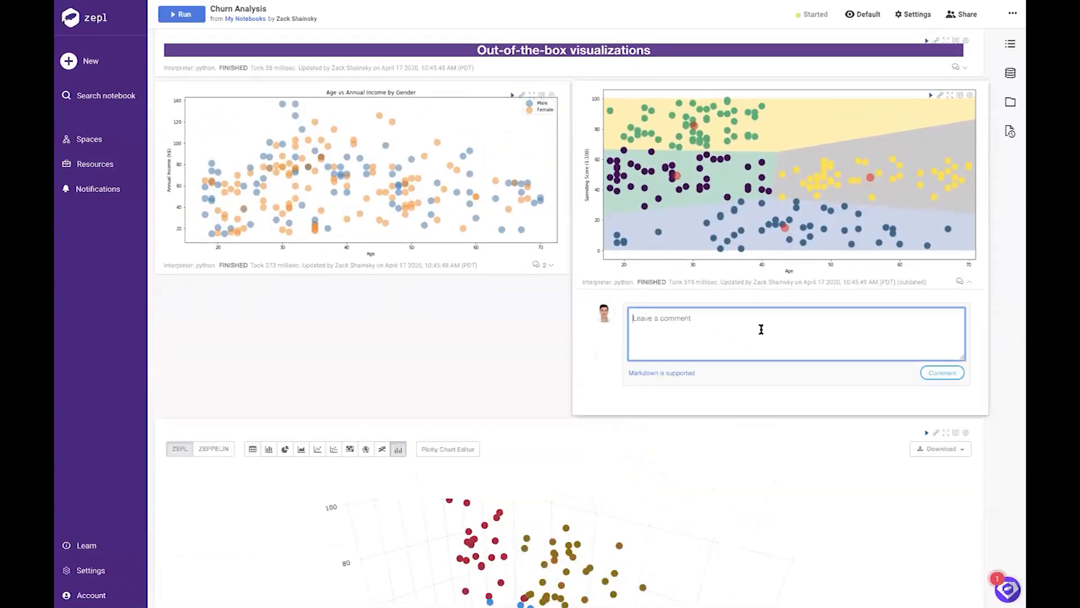
{"action": "type", "text": "Elyse, review clusters for target customer groupings"}
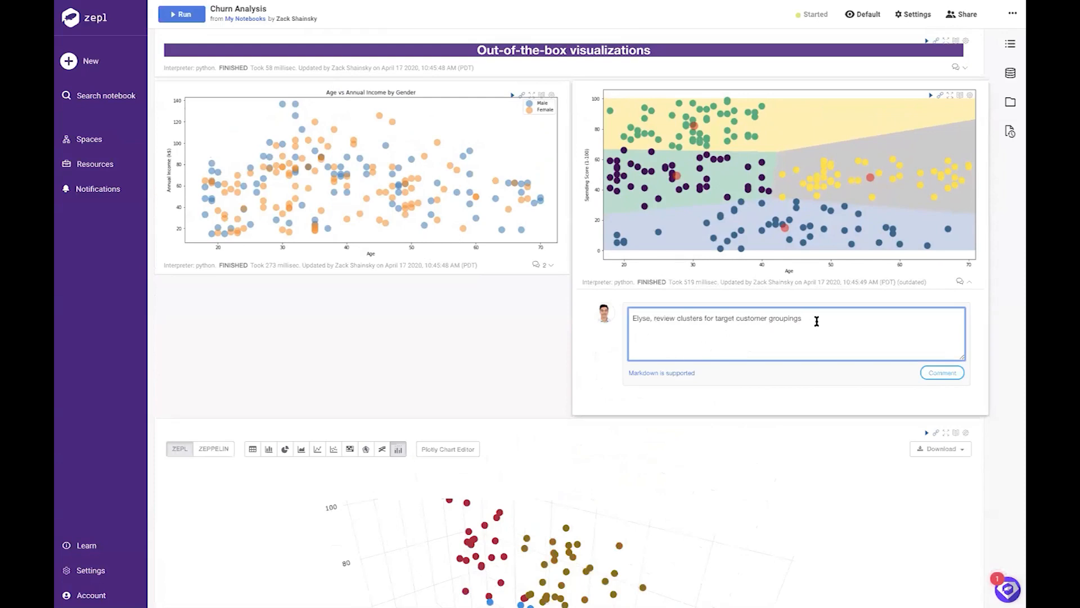
{"action": "left_click", "coordinate": [942, 372]}
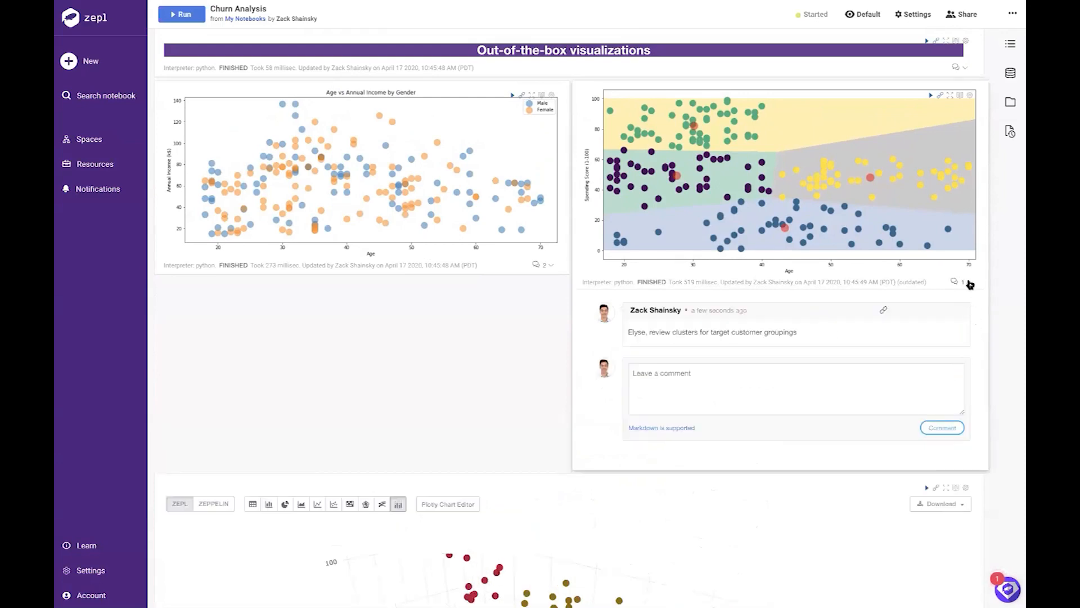
{"action": "left_click", "coordinate": [958, 283]}
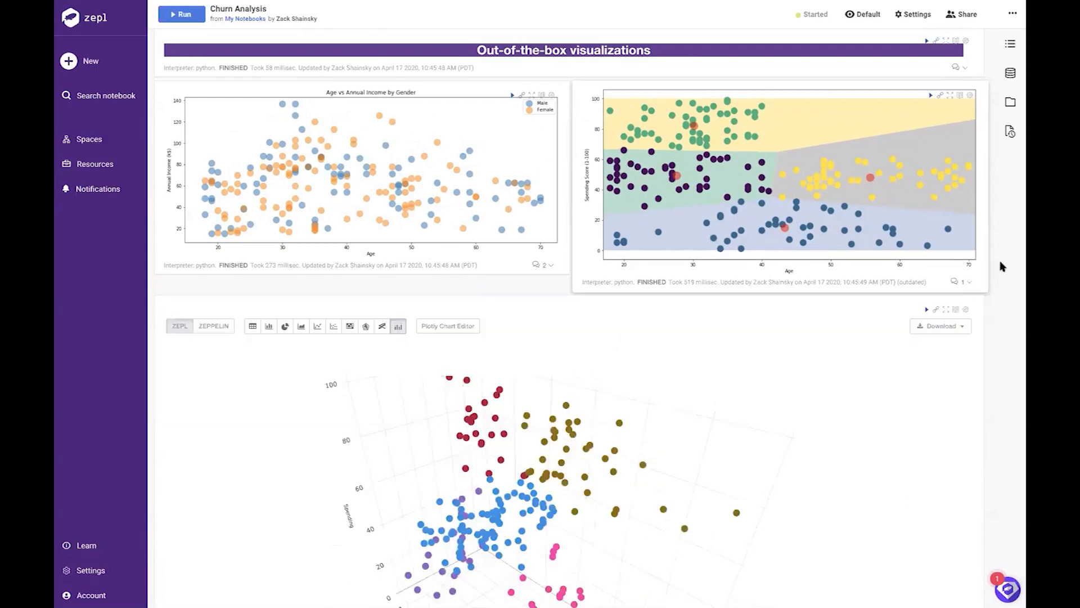
{"action": "mouse_move", "coordinate": [1008, 133]}
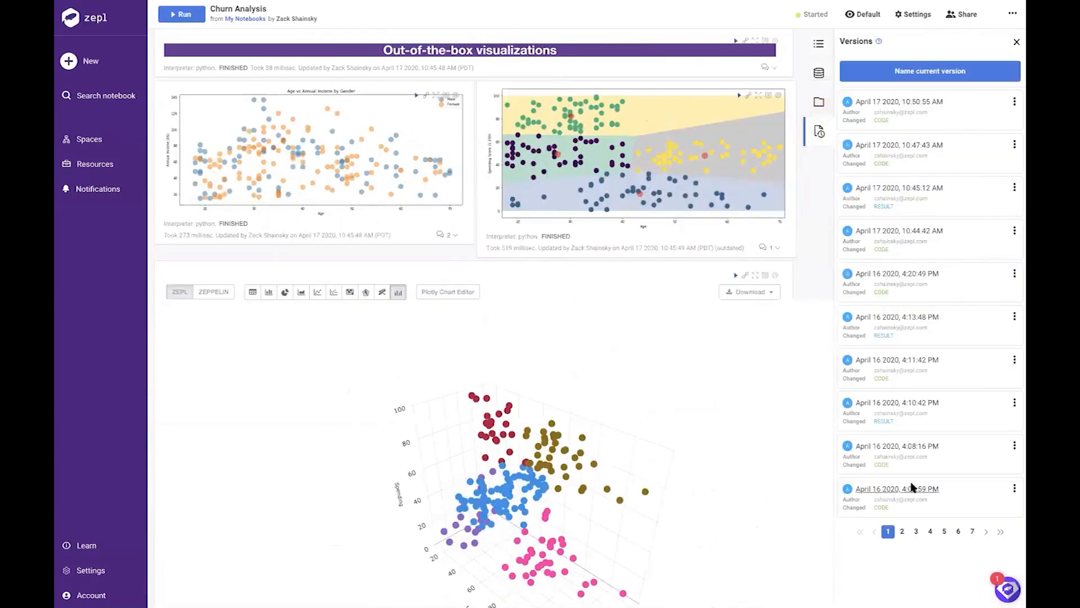
- Browse page 2 of older versions, including the Stable Version, then close the history
{"action": "left_click", "coordinate": [902, 530]}
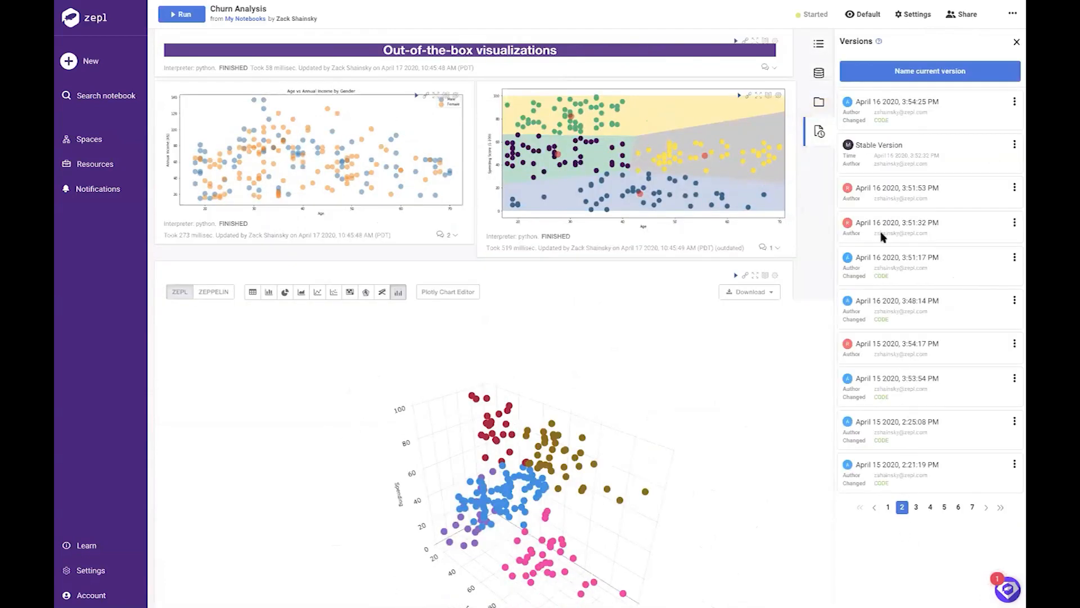
{"action": "mouse_move", "coordinate": [879, 149]}
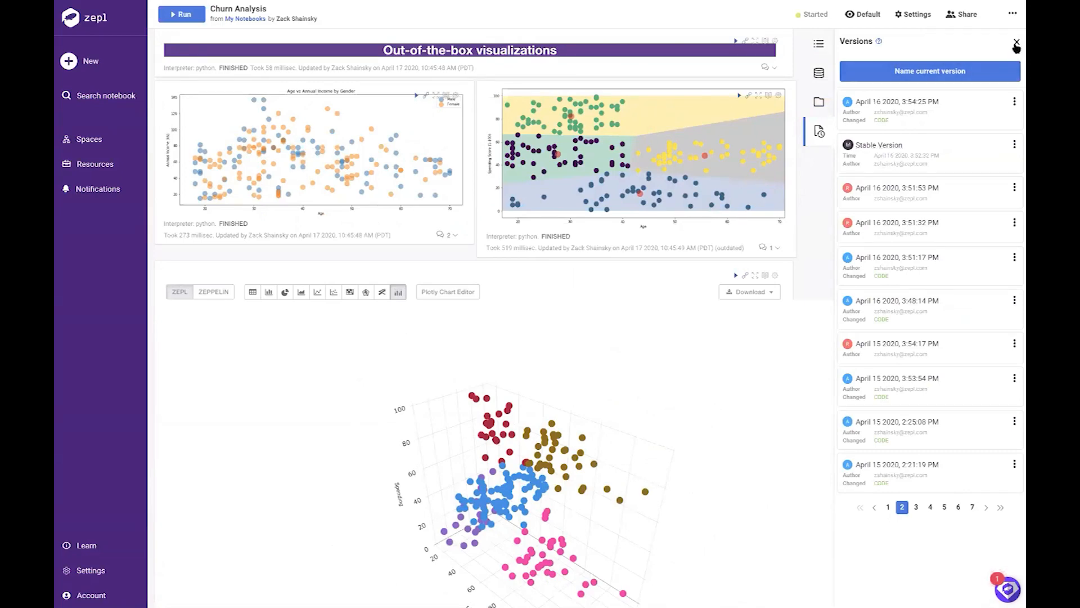
{"action": "left_click", "coordinate": [1015, 44]}
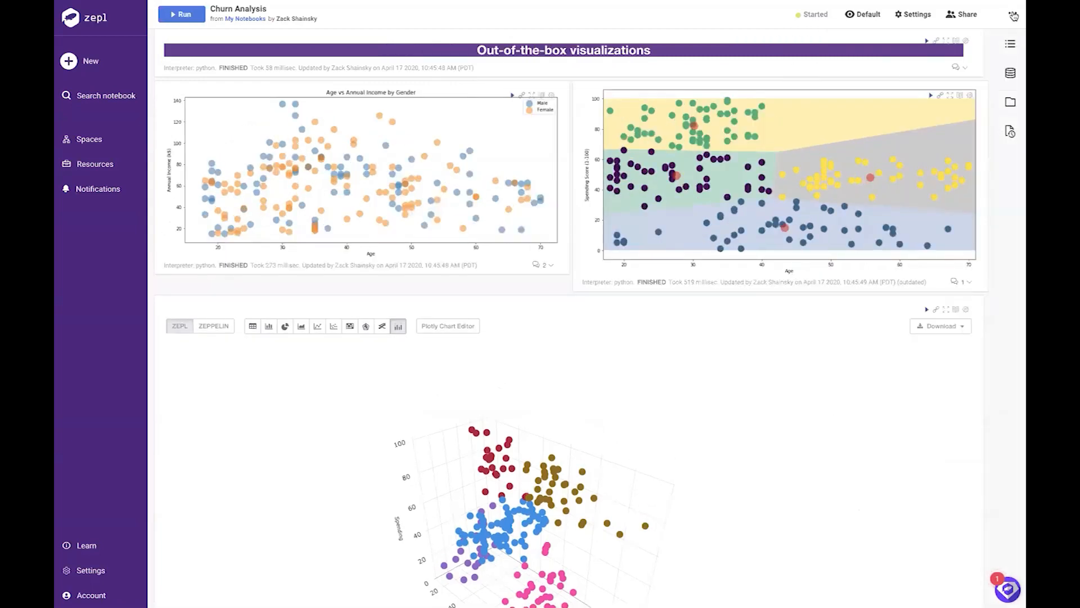
- Publish Churn Analysis publicly, copying its public viewer URL to the clipboard
{"action": "left_click", "coordinate": [1013, 13]}
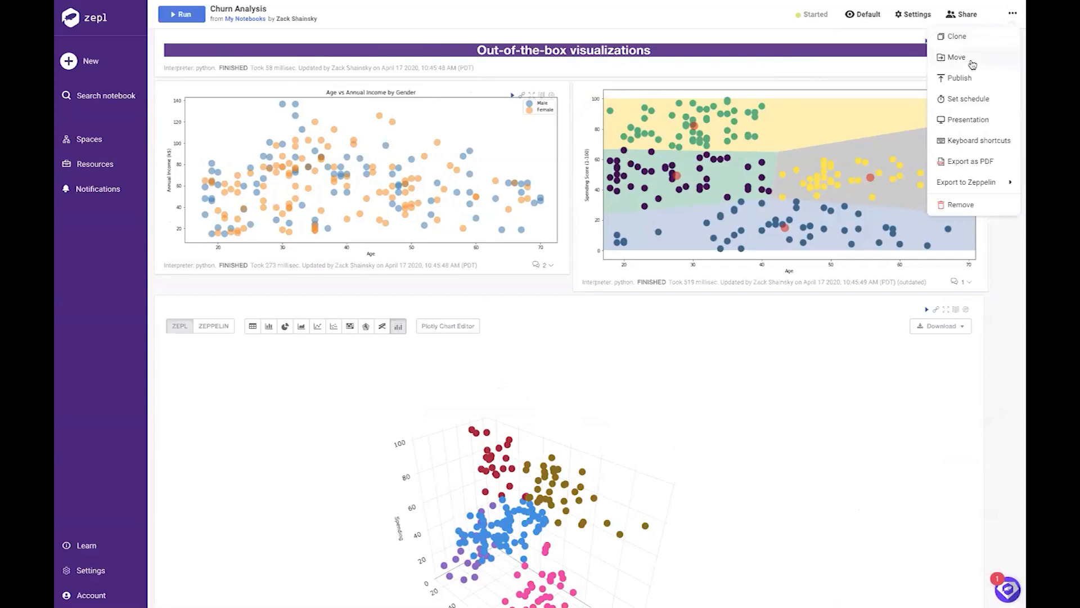
{"action": "left_click", "coordinate": [959, 77]}
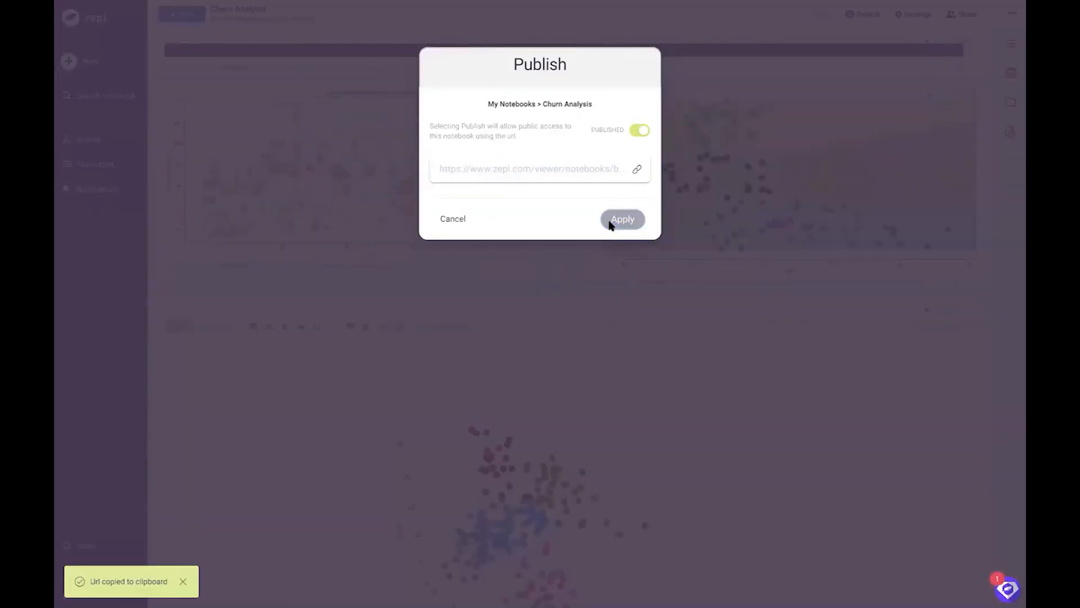